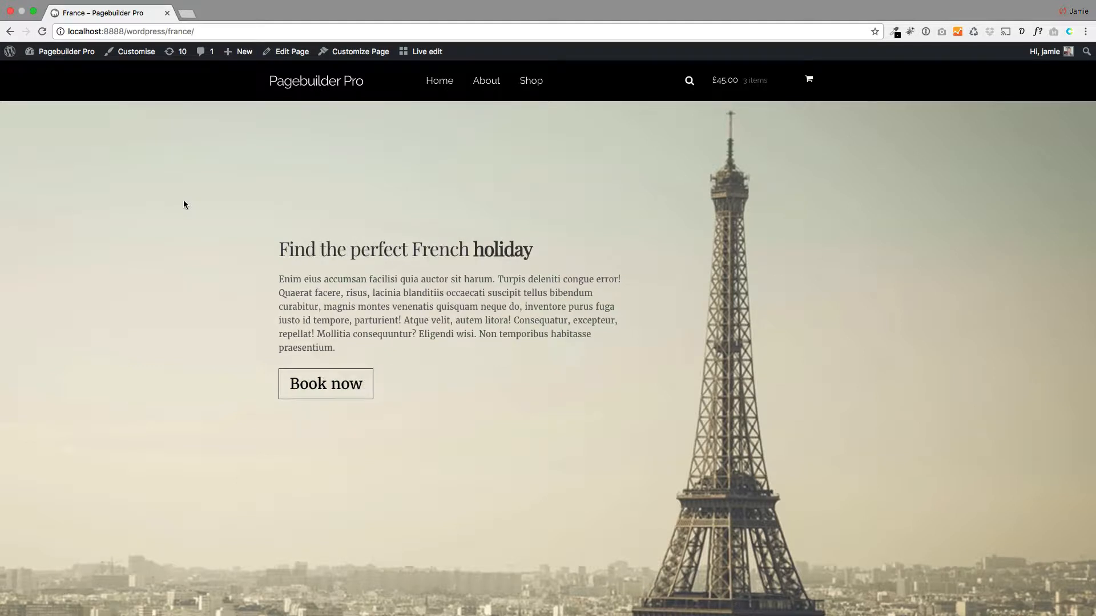
pyautogui.moveTo(168, 436)
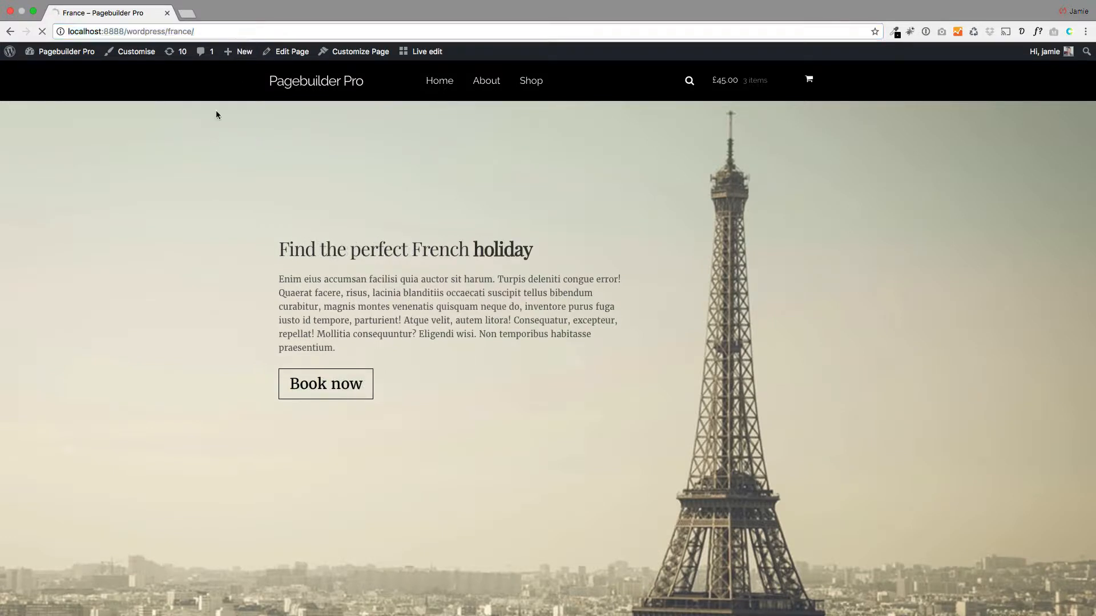
# Create a new Pootle Slider from the admin bar's + New menu
pyautogui.click(244, 51)
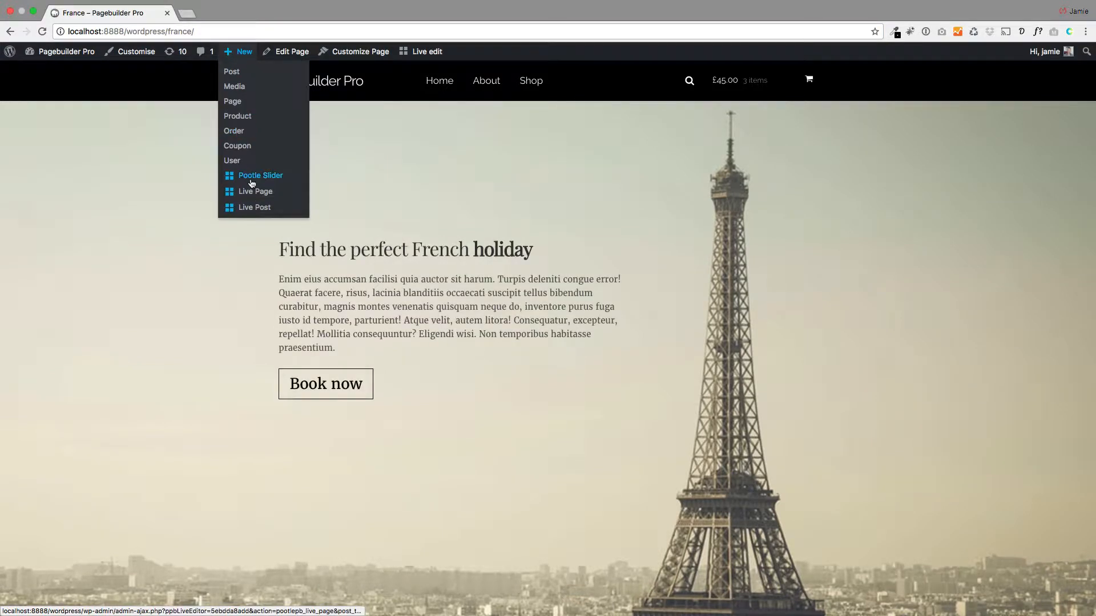
pyautogui.click(260, 175)
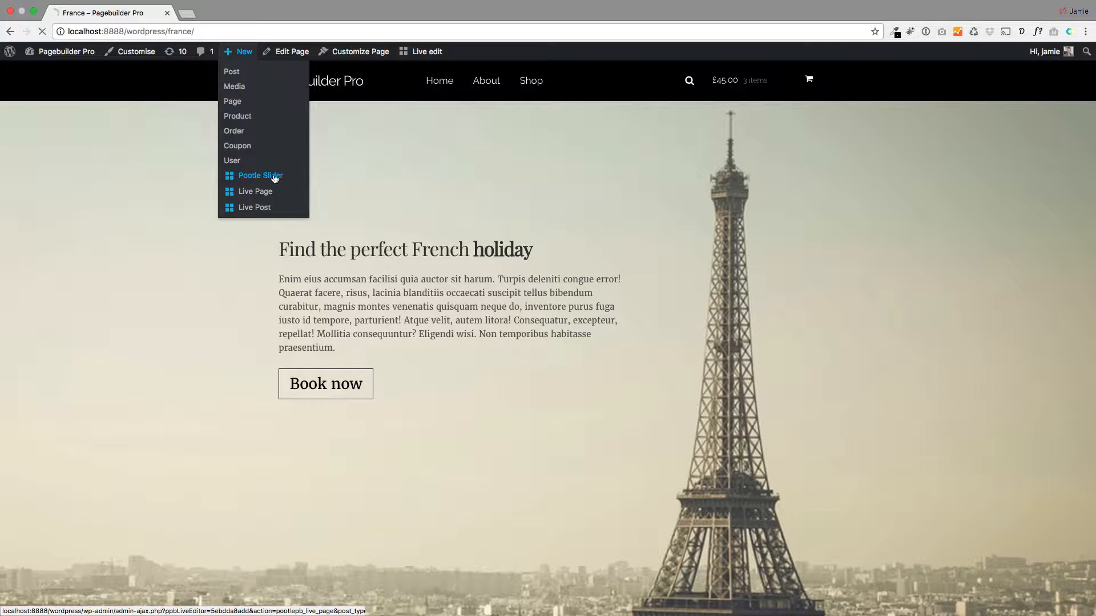
# Add a 'Book now' button with a fully transparent background beneath the slide text
pyautogui.click(259, 175)
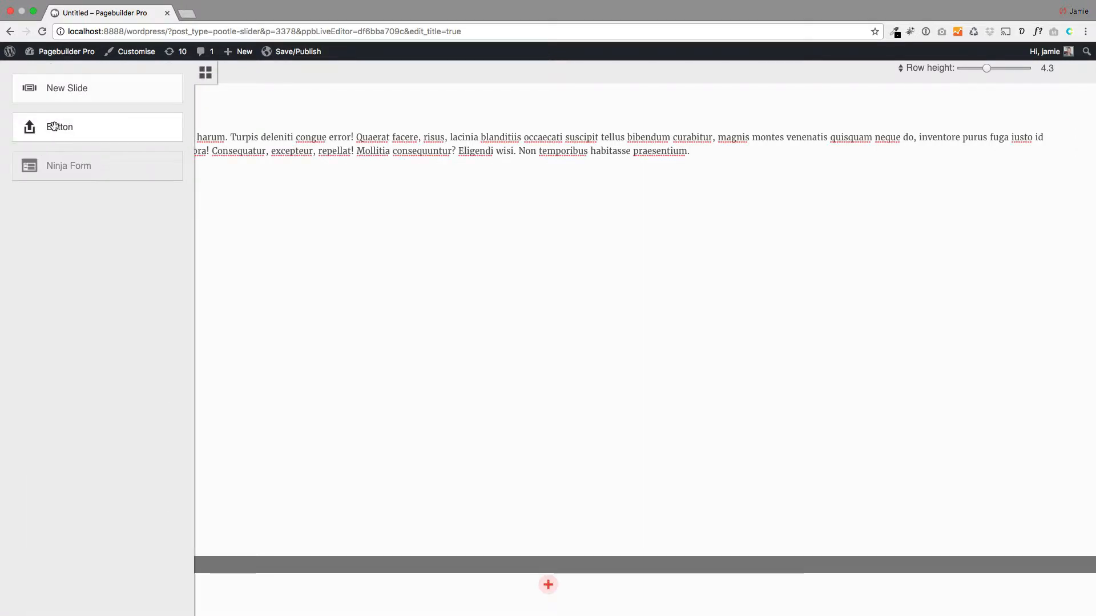
pyautogui.click(59, 127)
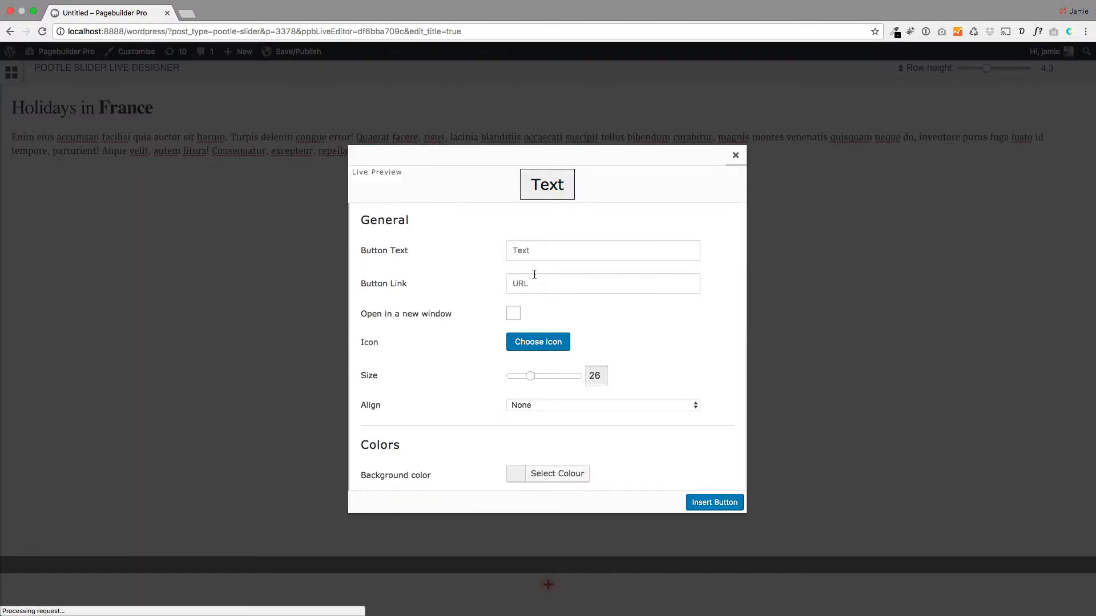
pyautogui.write('Book now')
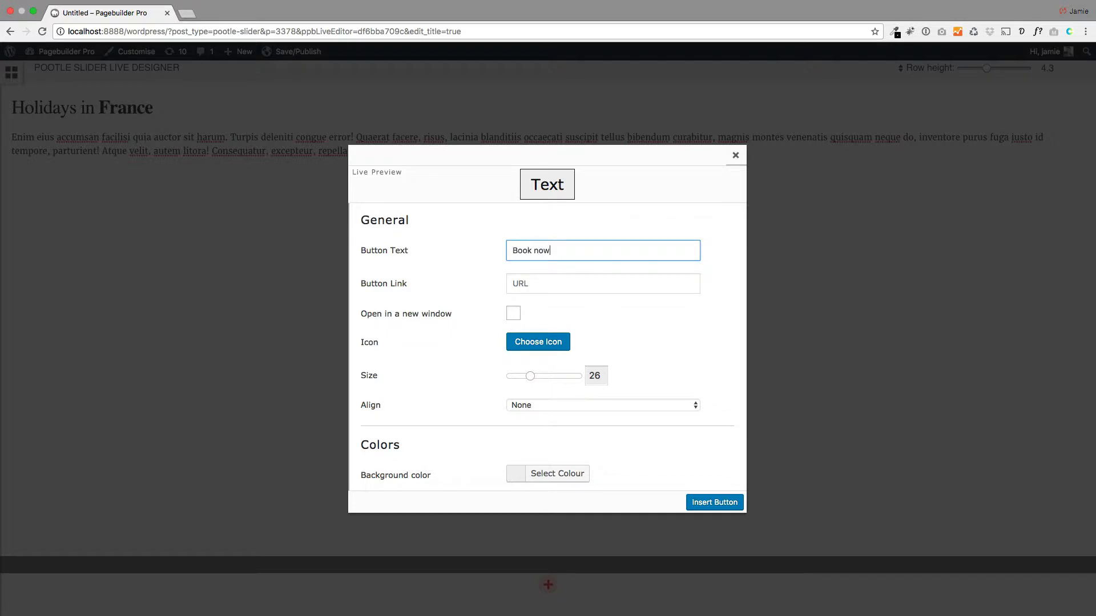
pyautogui.scroll(-3)
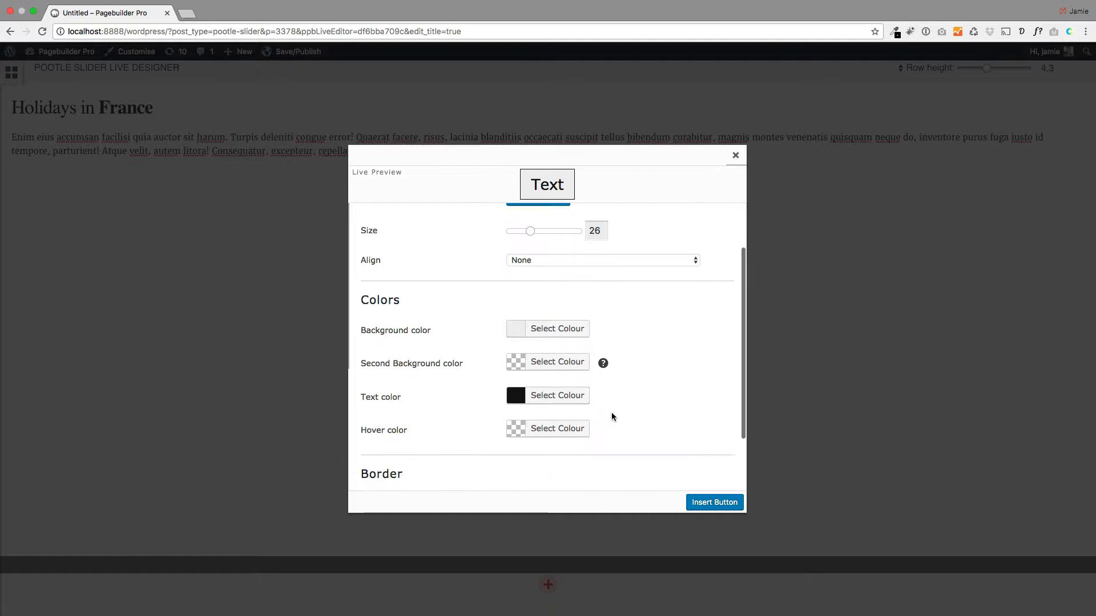
pyautogui.click(547, 329)
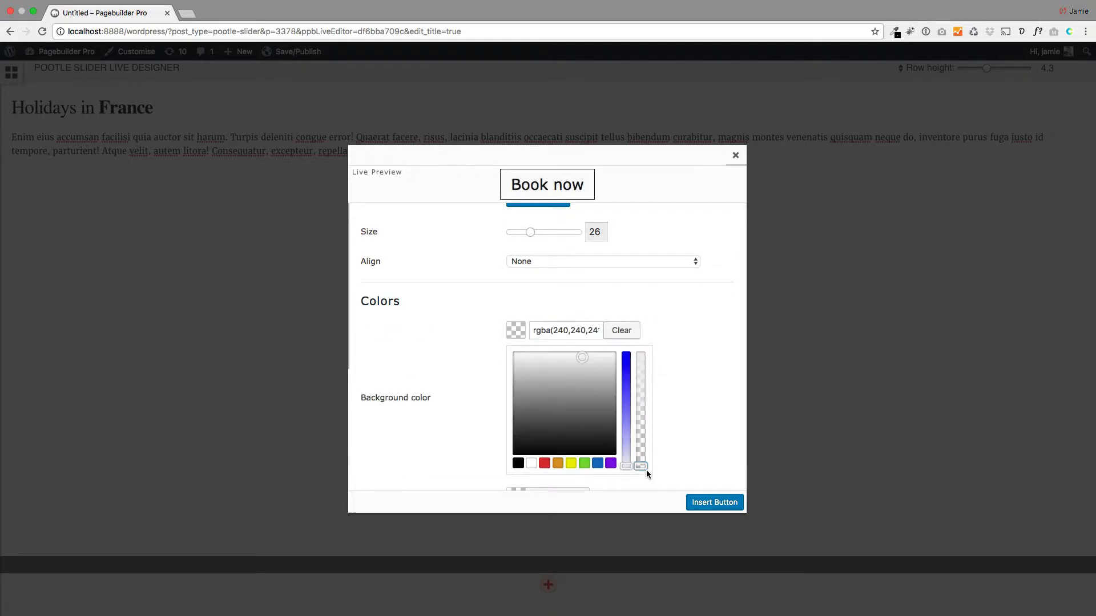
pyautogui.click(735, 155)
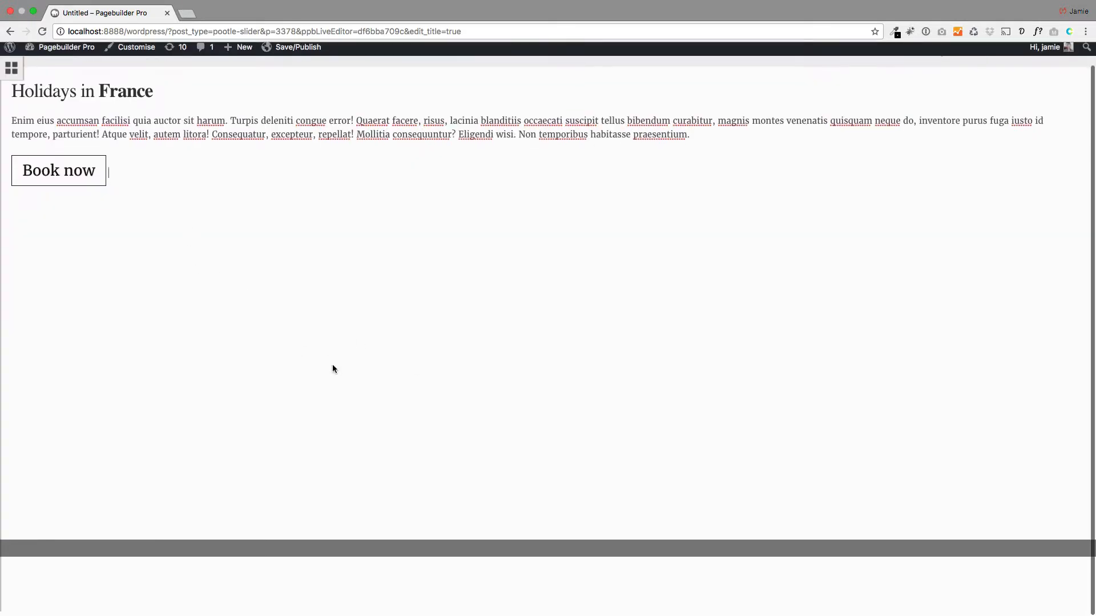
# Add a single-column row and start editing its content block text
pyautogui.click(548, 573)
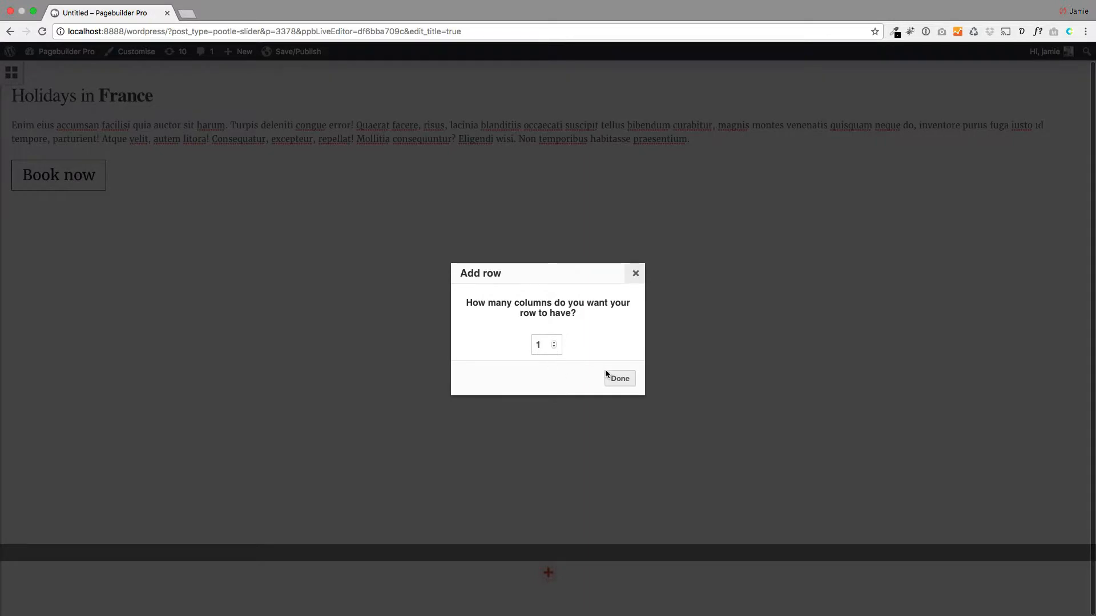
pyautogui.click(617, 377)
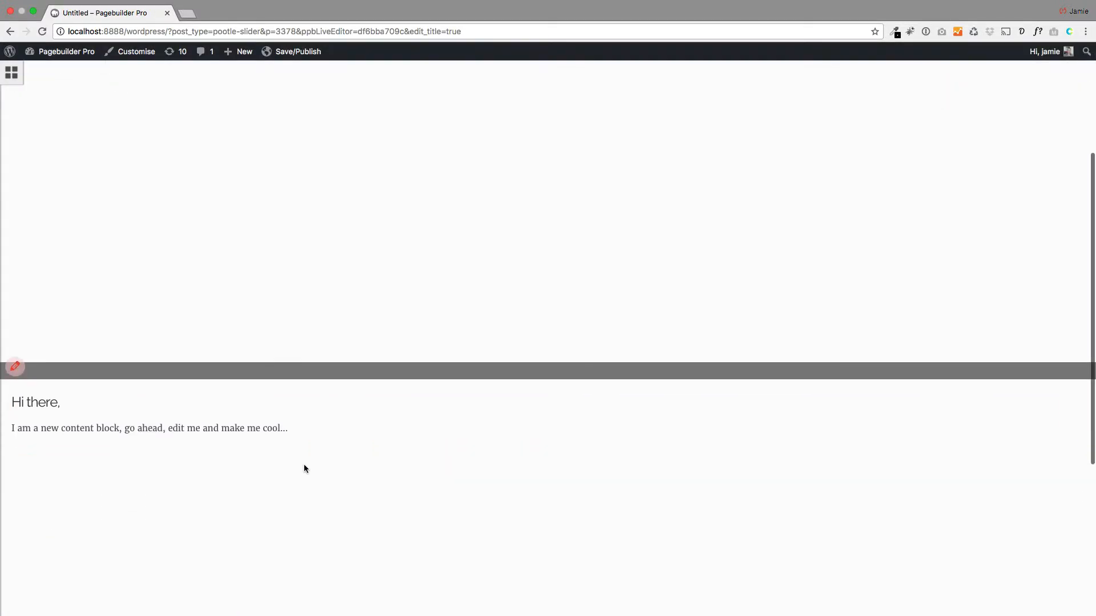
pyautogui.click(149, 415)
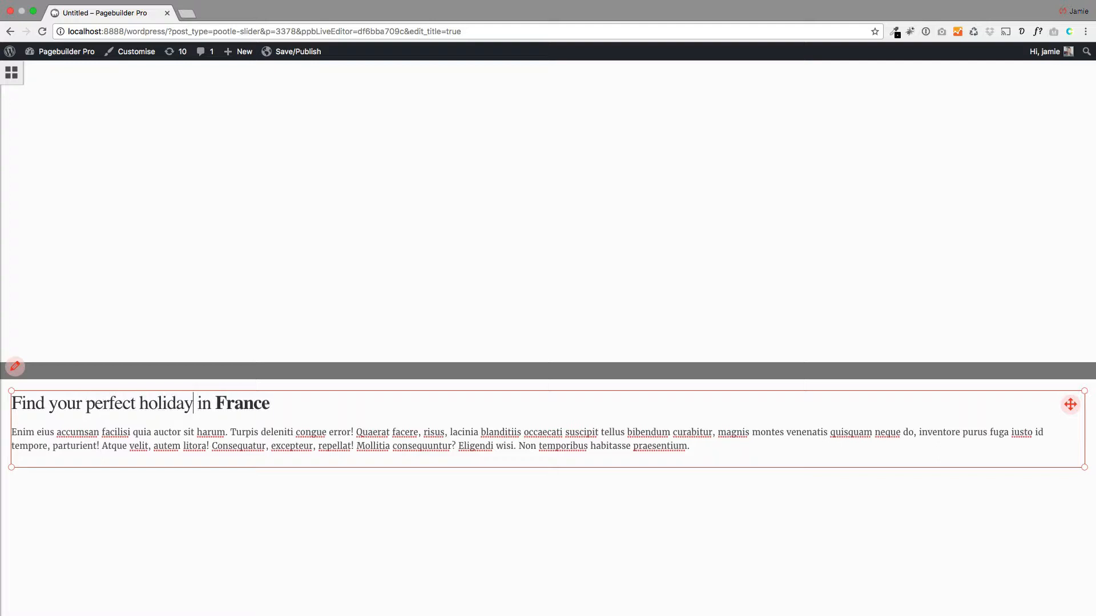
# Insert a 'Read more' button below the France heading
pyautogui.click(12, 72)
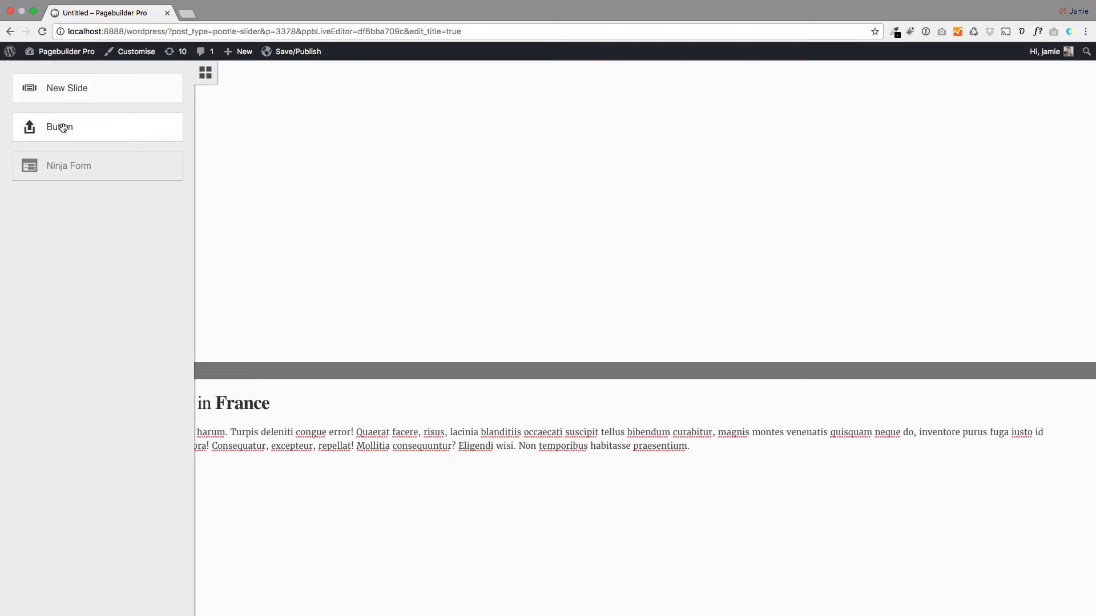
pyautogui.click(60, 127)
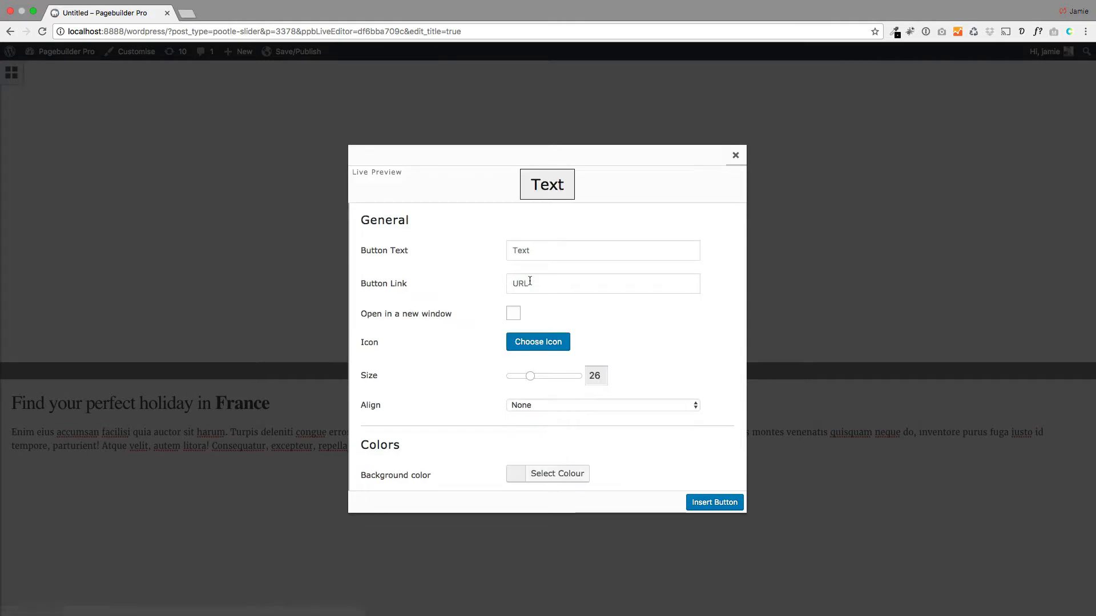
pyautogui.write('Read m')
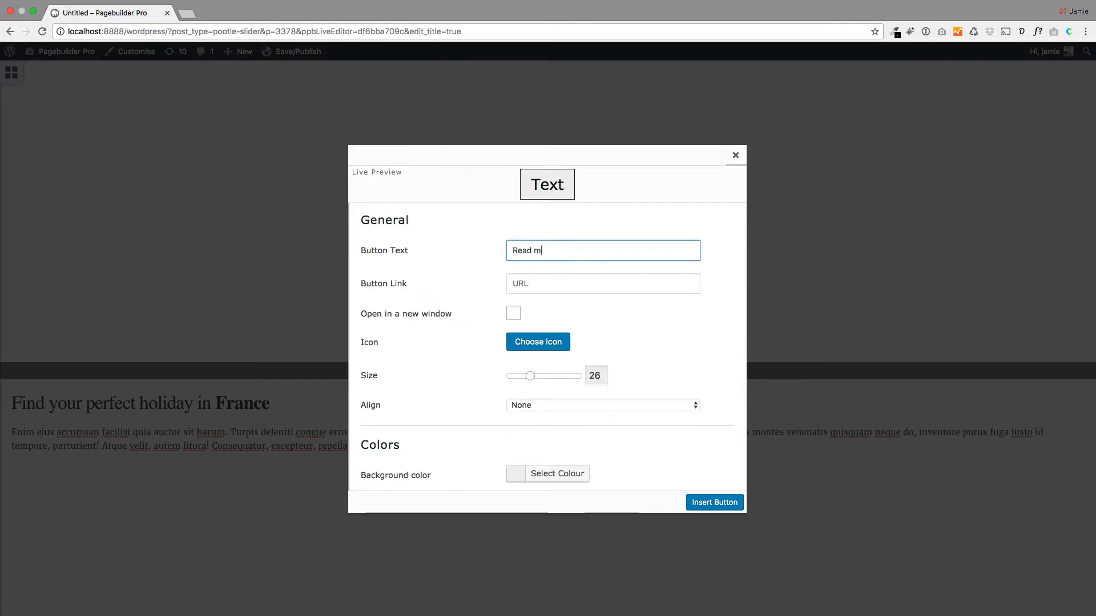
pyautogui.scroll(-3)
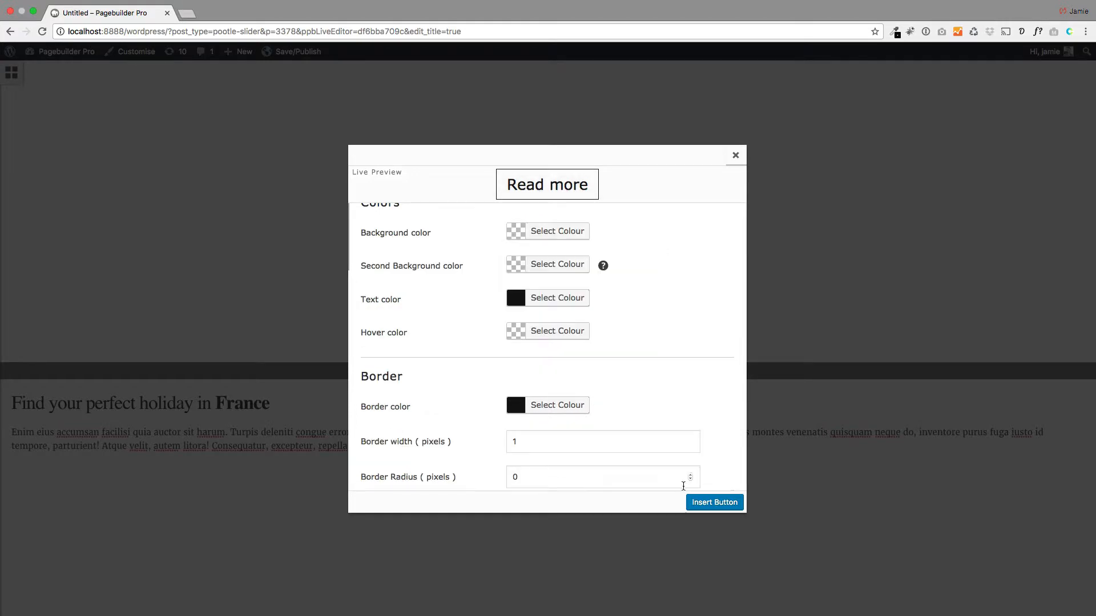
pyautogui.click(714, 502)
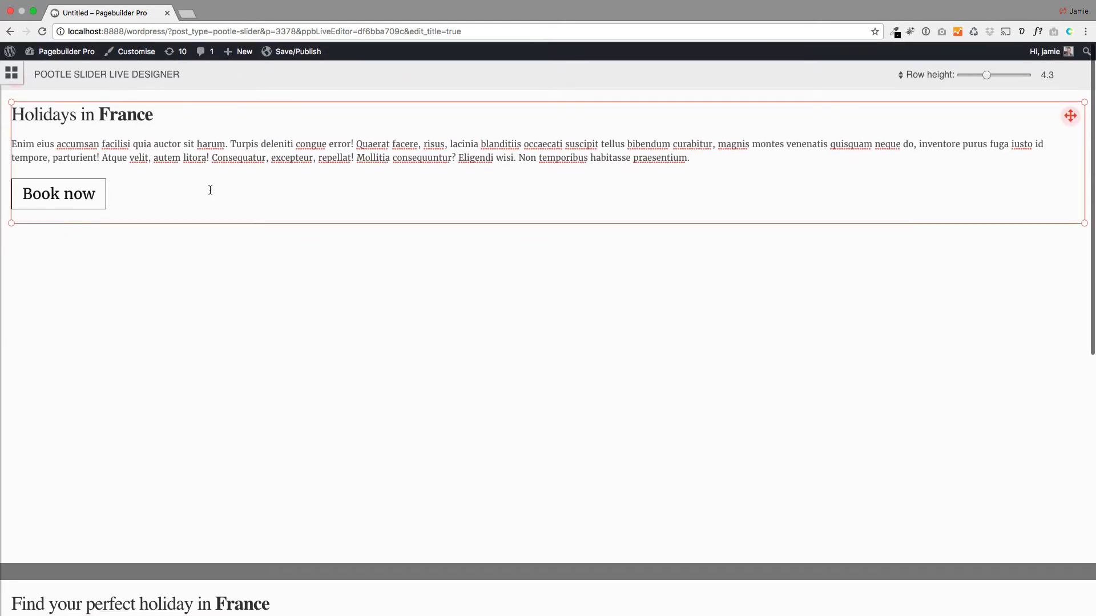
# Publish the slider with the title 'french slider'
pyautogui.click(271, 315)
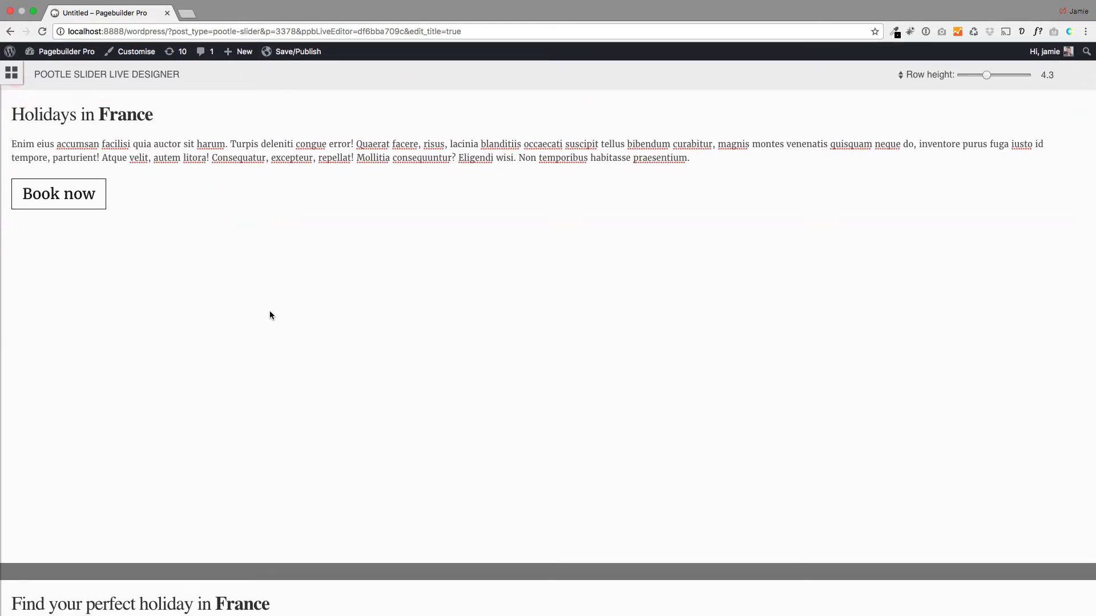
pyautogui.click(297, 51)
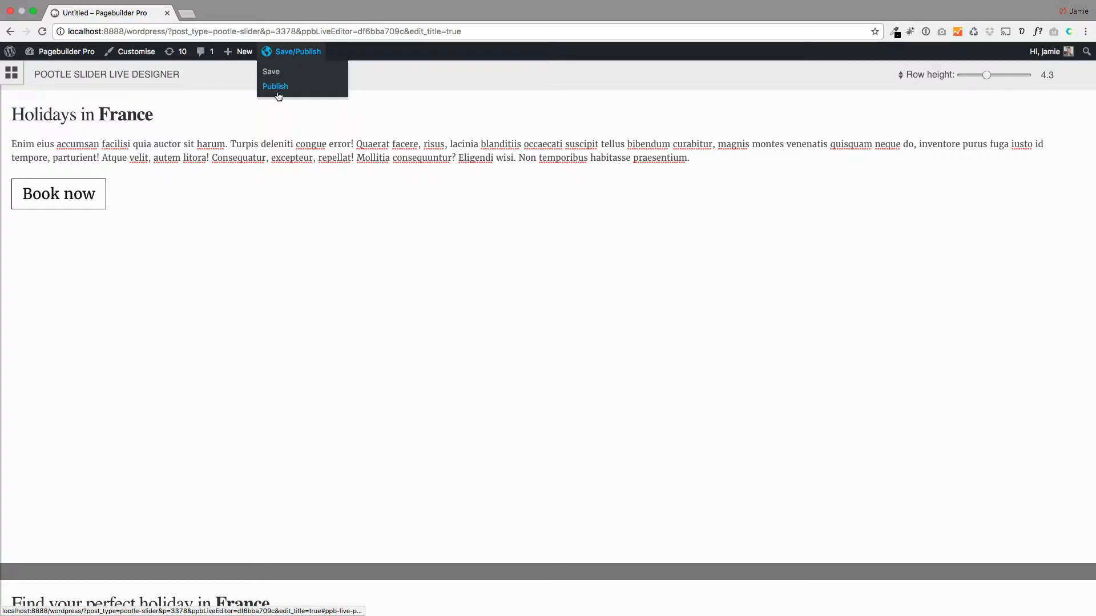
pyautogui.click(275, 86)
pyautogui.write('french slider')
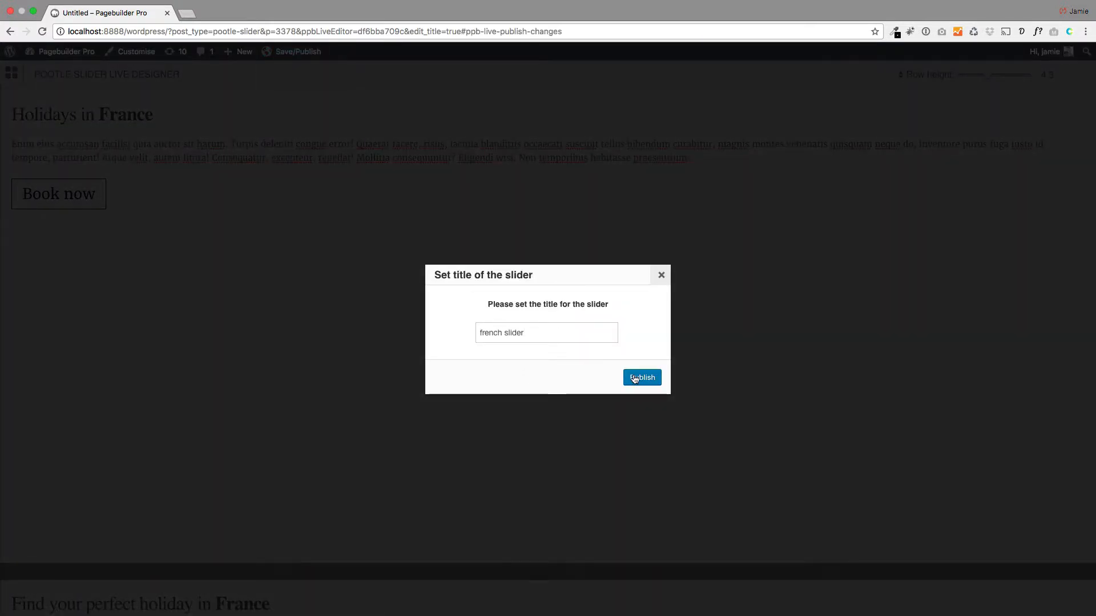
pyautogui.click(641, 378)
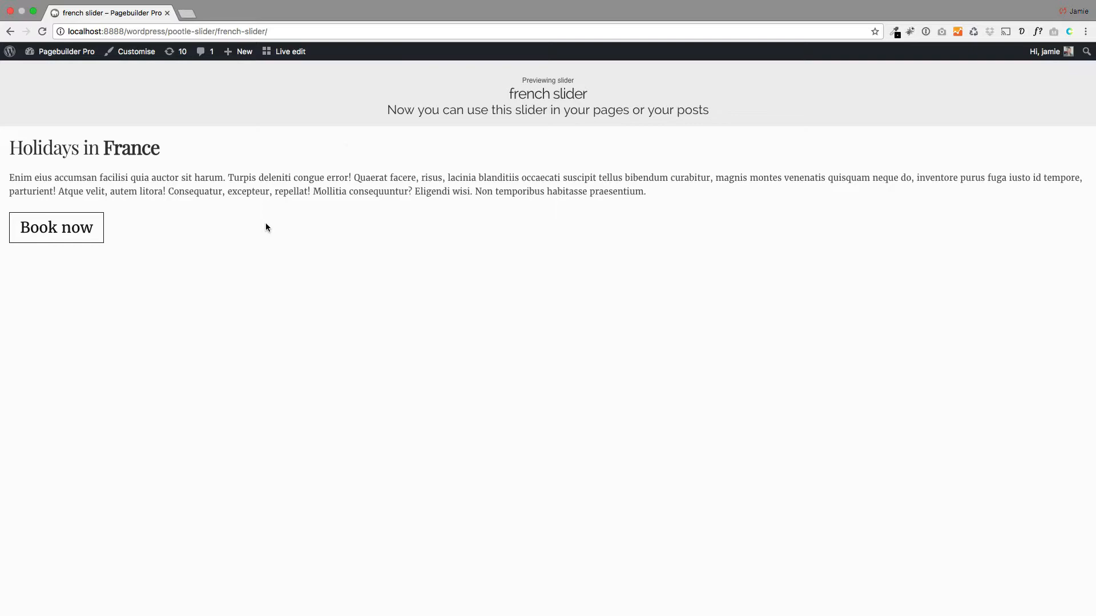
# Create a new live page, close the modules panel and add a second row
pyautogui.click(243, 51)
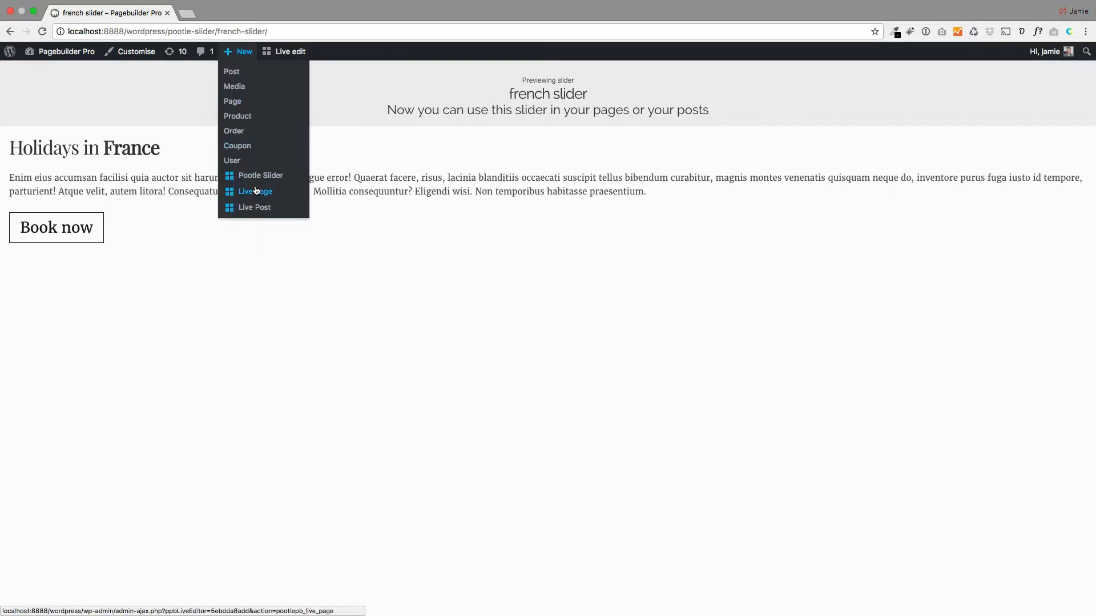
pyautogui.click(256, 190)
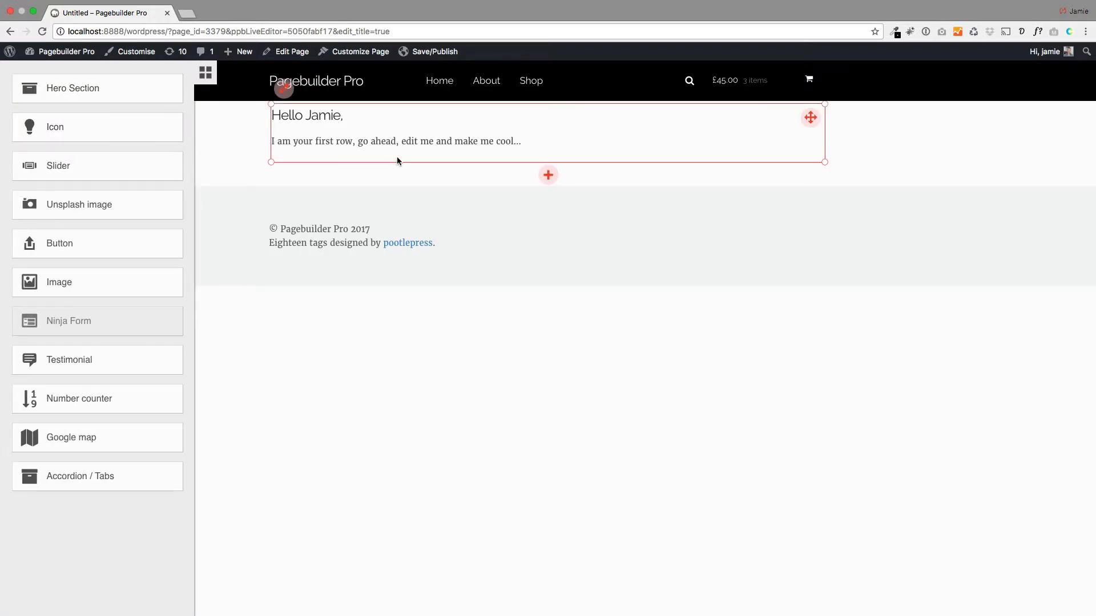
pyautogui.click(206, 72)
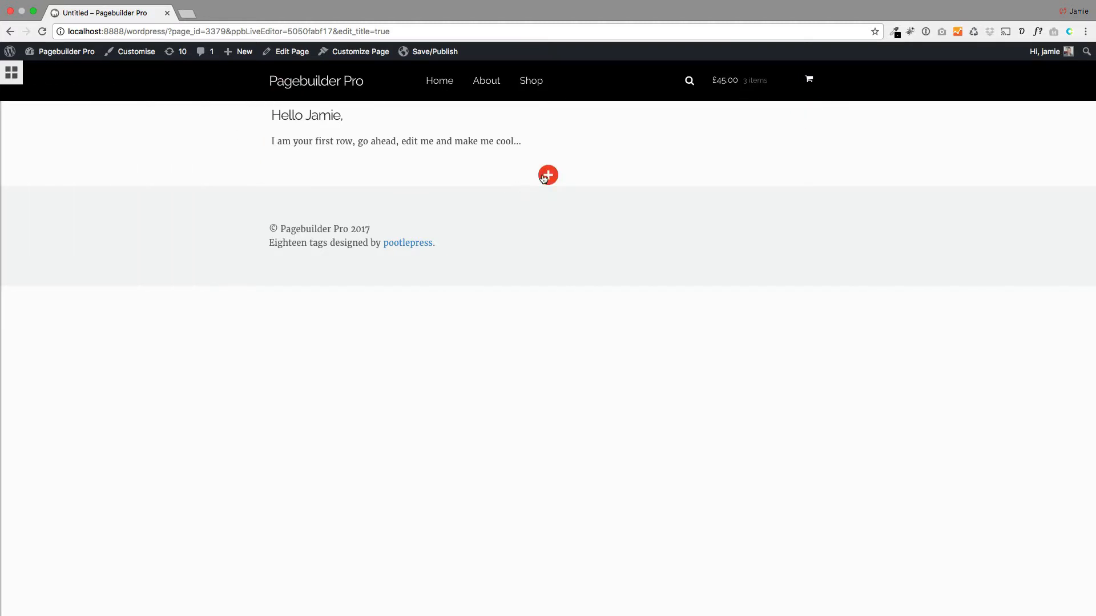
pyautogui.click(548, 174)
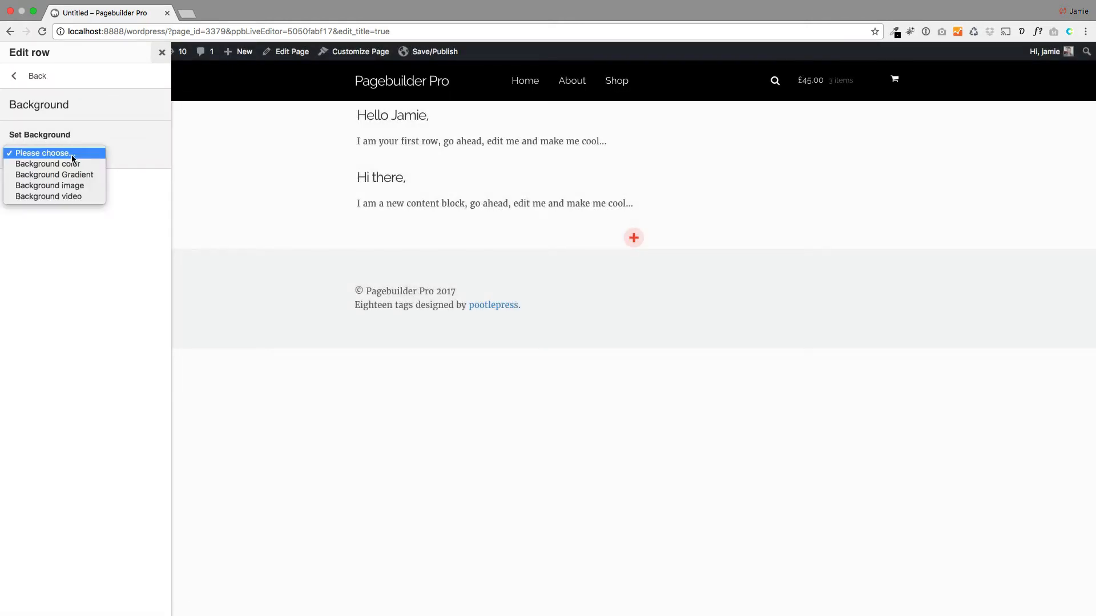
# Set an Eiffel Tower photo from an Unsplash 'fr' search as the row background
pyautogui.click(50, 185)
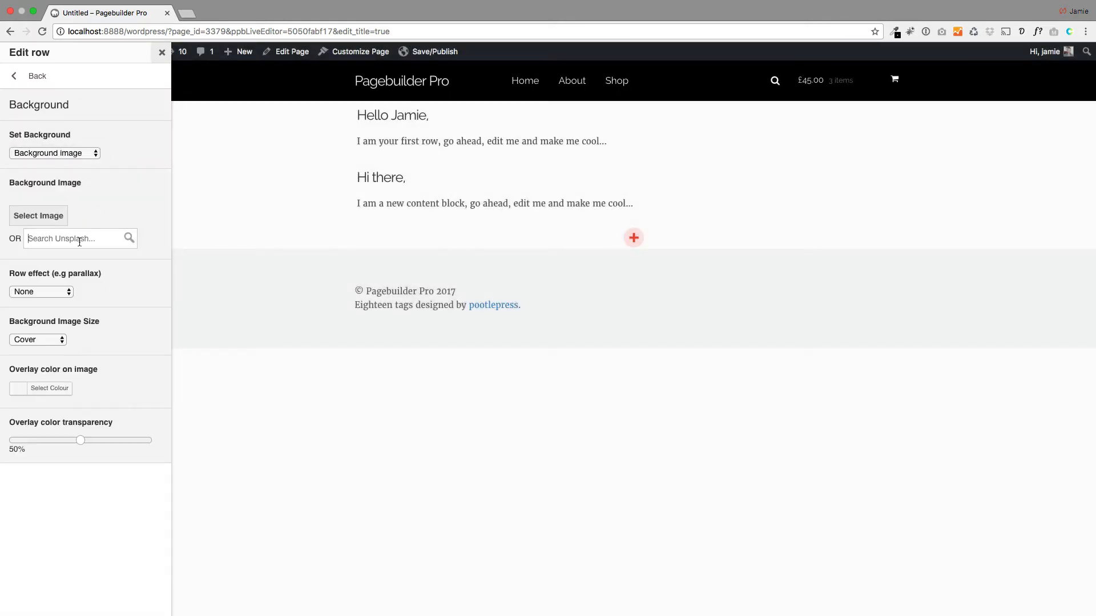
pyautogui.write('fr')
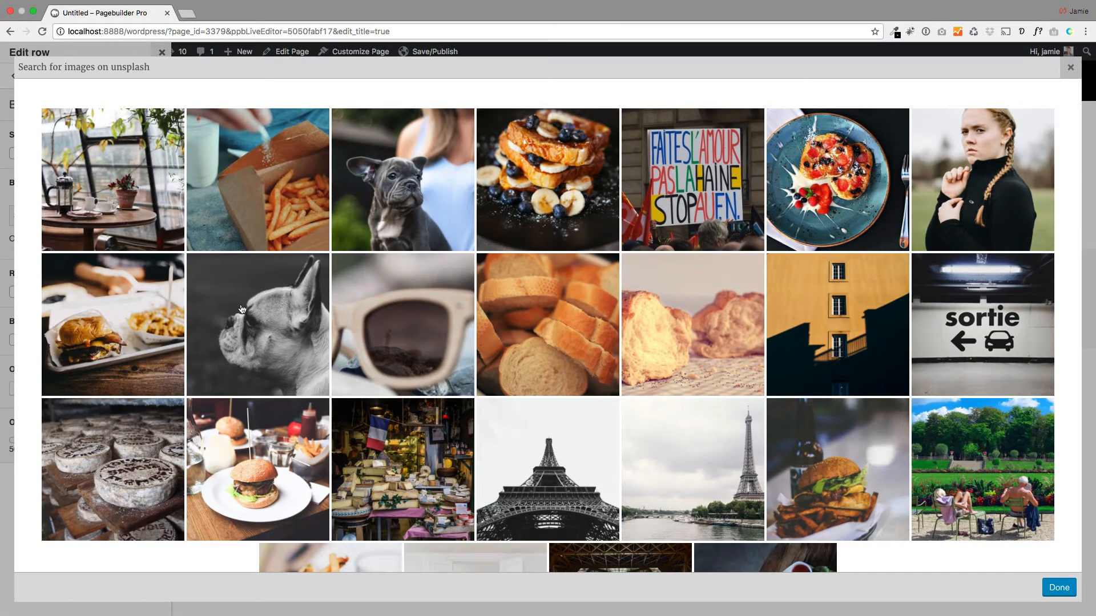
pyautogui.scroll(-3)
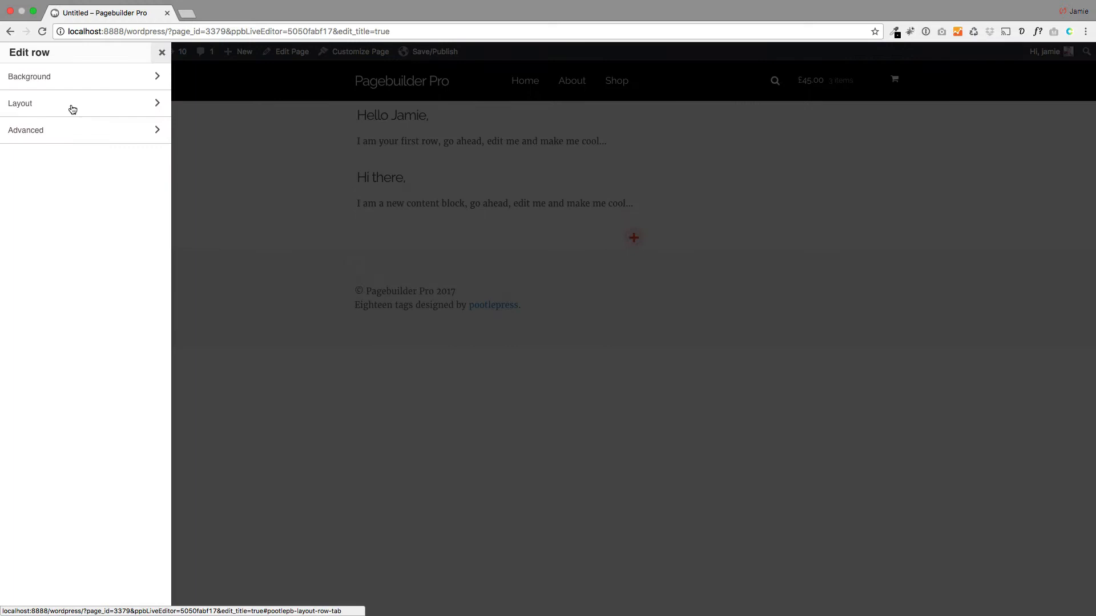
pyautogui.click(19, 103)
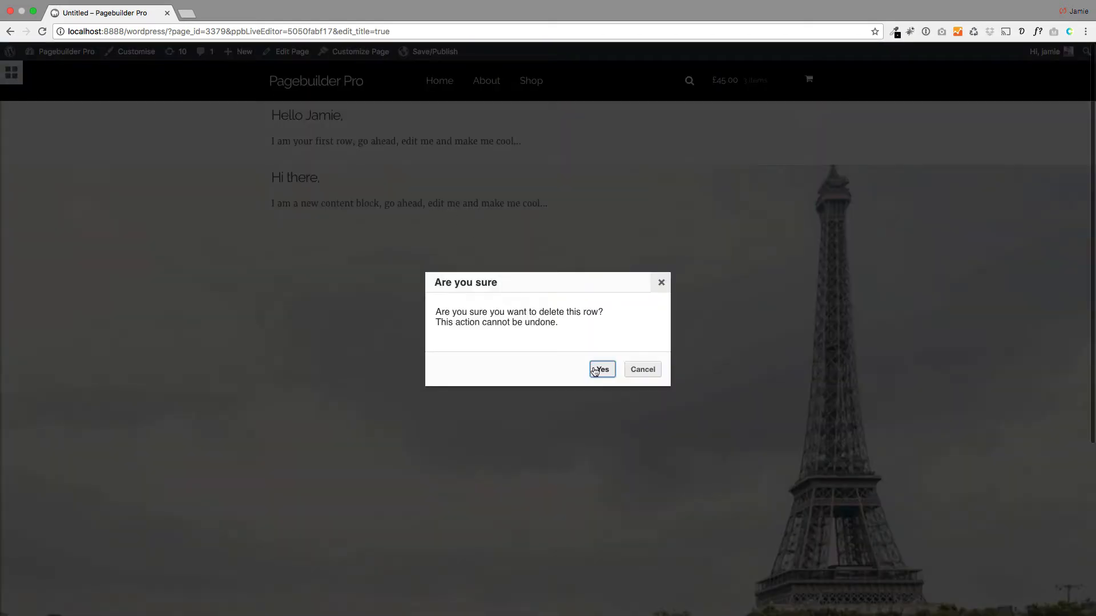
# Confirm deleting the placeholder row
pyautogui.click(601, 369)
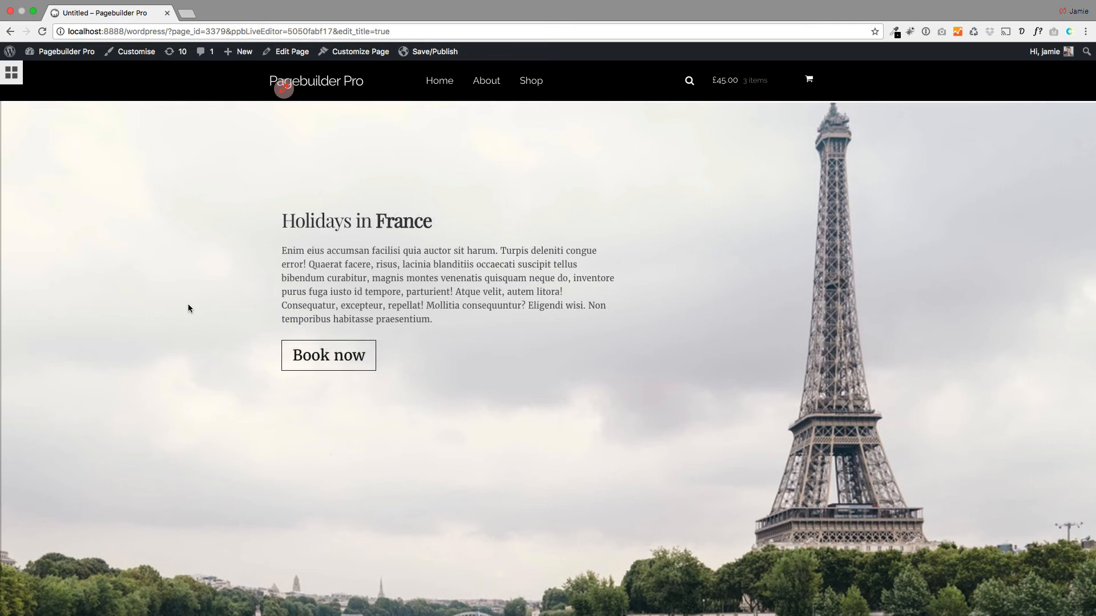
# Publish the live page from the Save/Publish menu
pyautogui.click(433, 51)
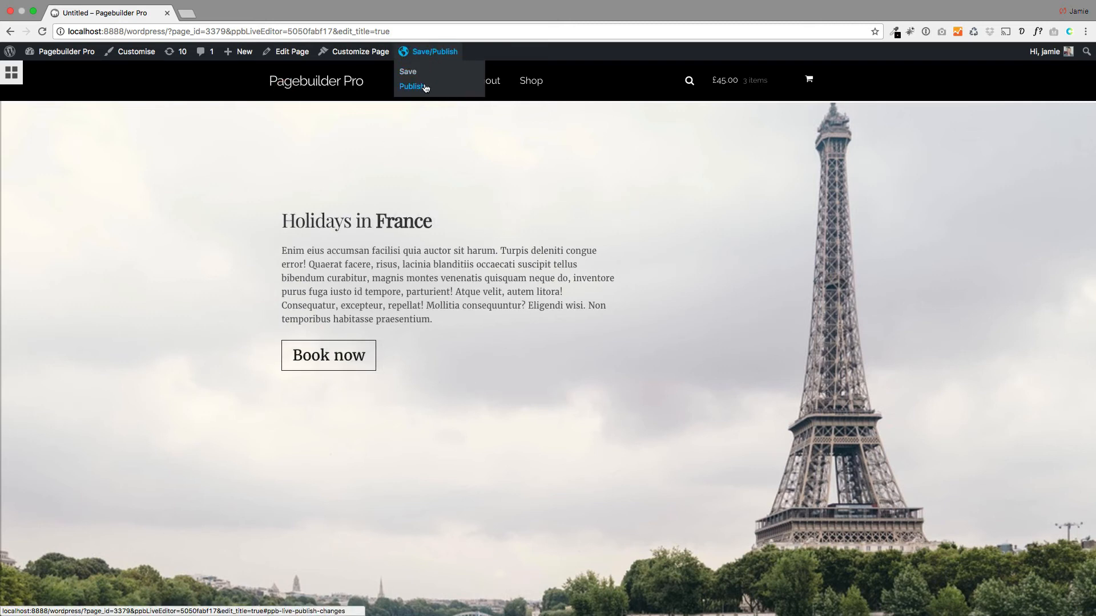
pyautogui.click(413, 87)
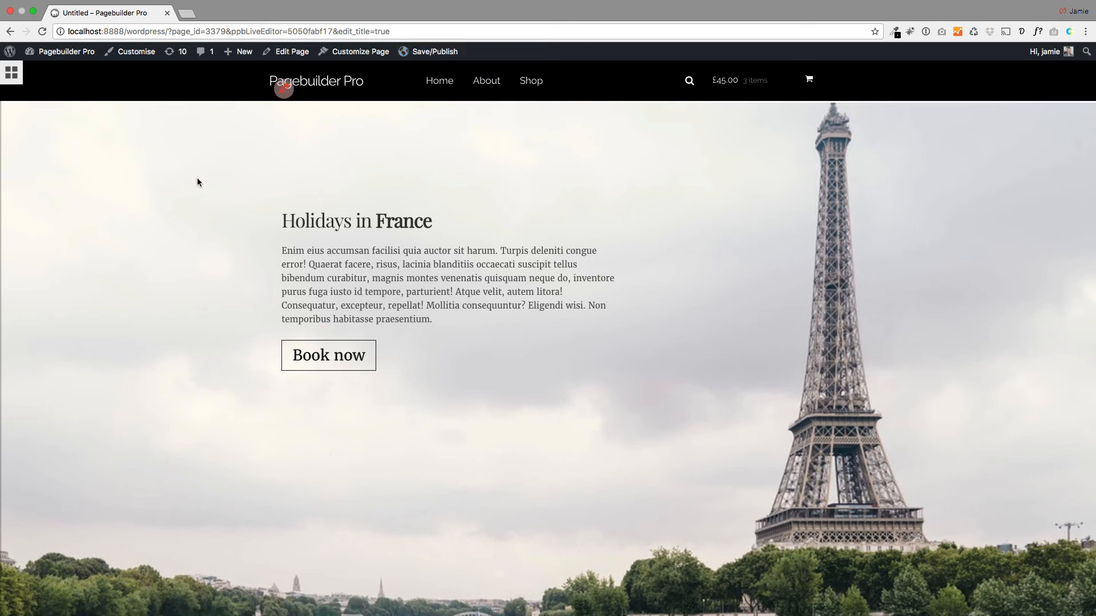